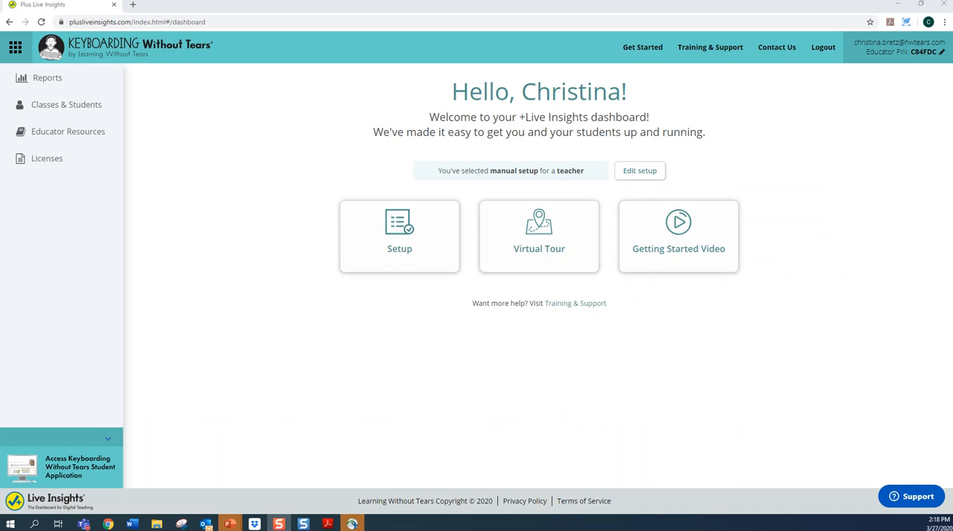
mouse_move(673, 236)
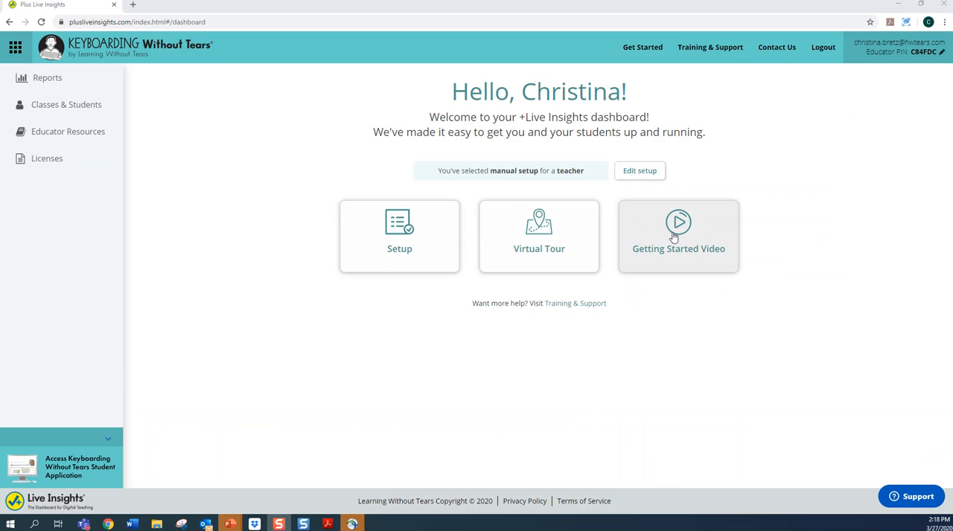
mouse_move(657, 34)
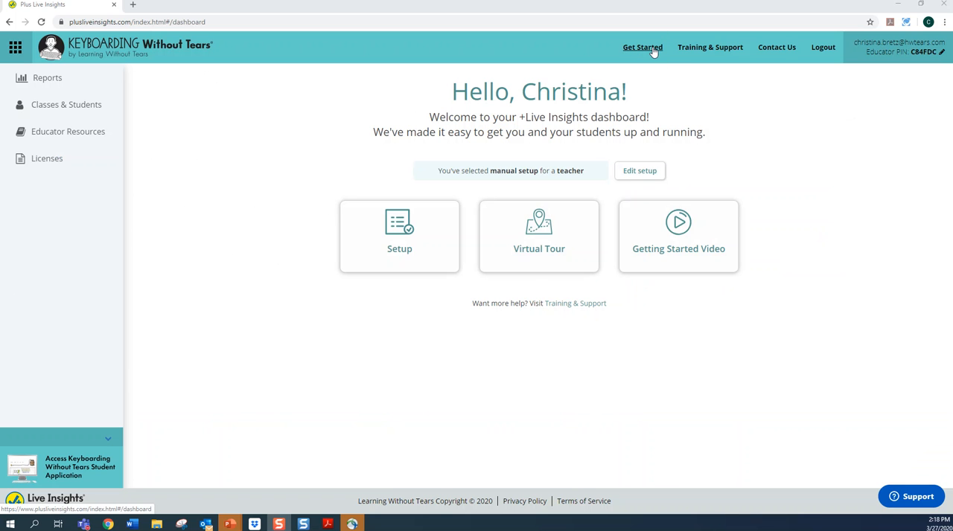
Step: Go to Training & Support, then Classes & Students, and open the first class's settings
left_click(709, 47)
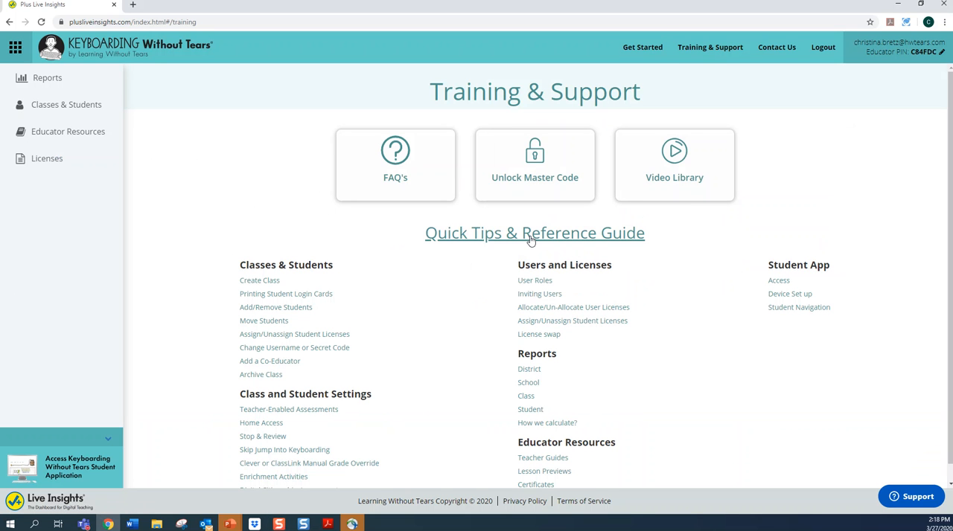
mouse_move(535, 238)
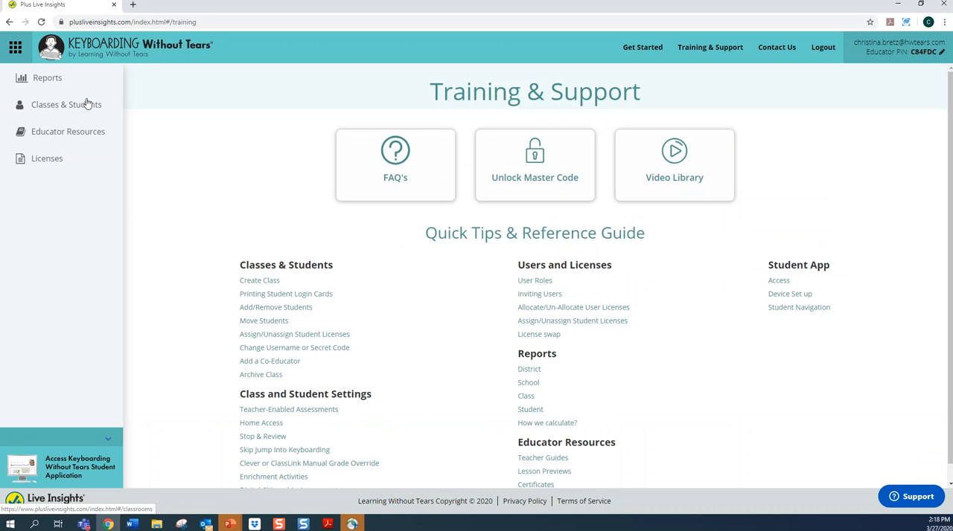
left_click(66, 104)
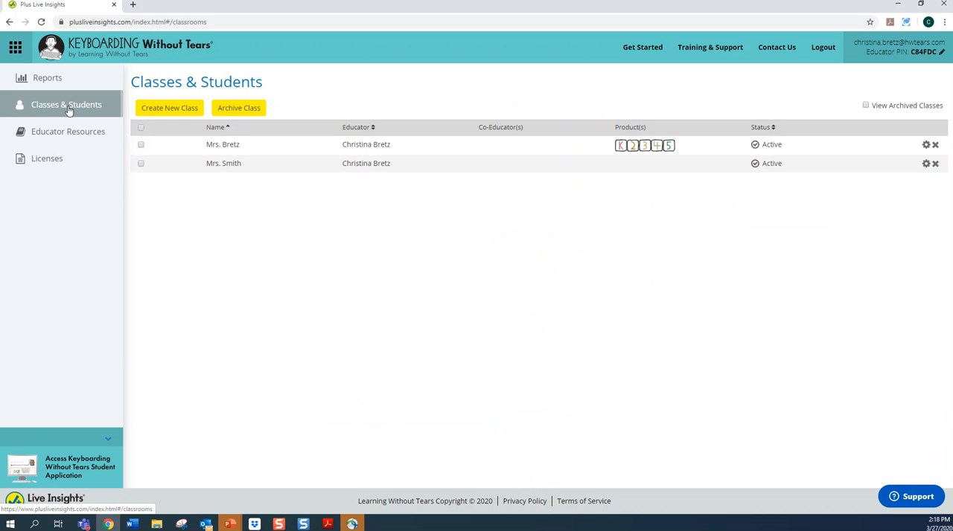
mouse_move(925, 144)
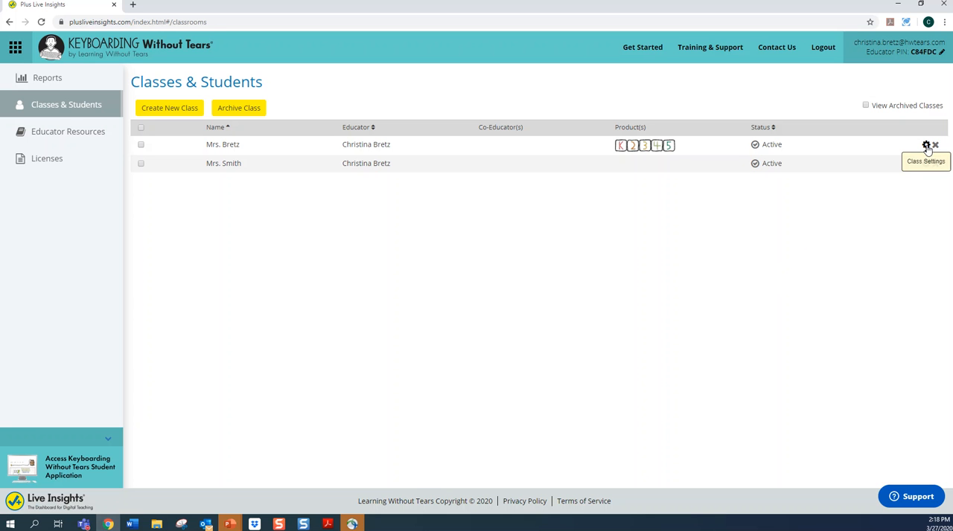
left_click(925, 144)
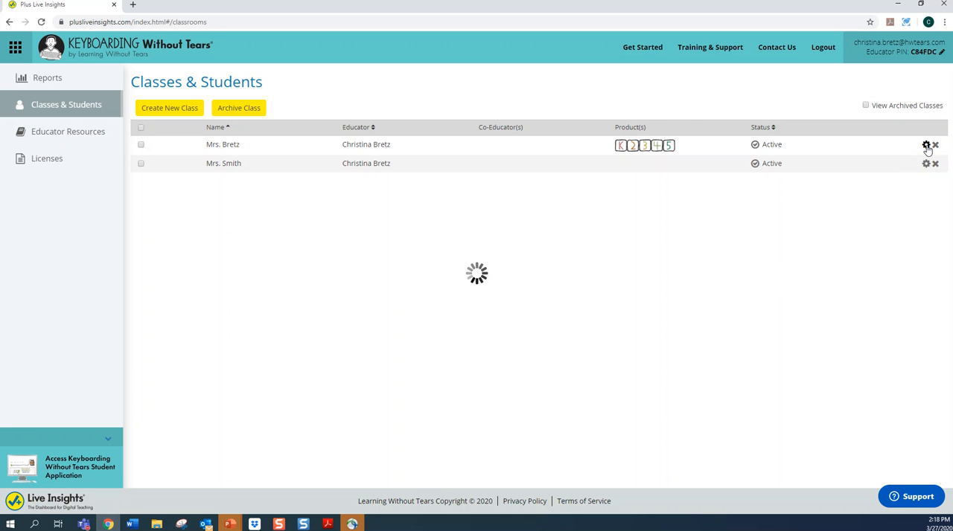
Step: In the first class's General settings, toggle Skip Weeks 1–6 on and leave it off
left_click(926, 144)
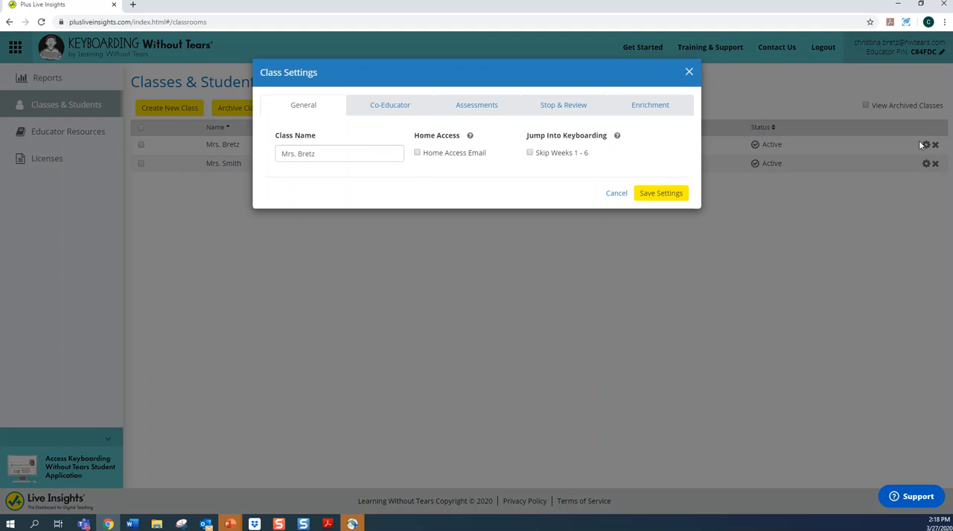
mouse_move(657, 157)
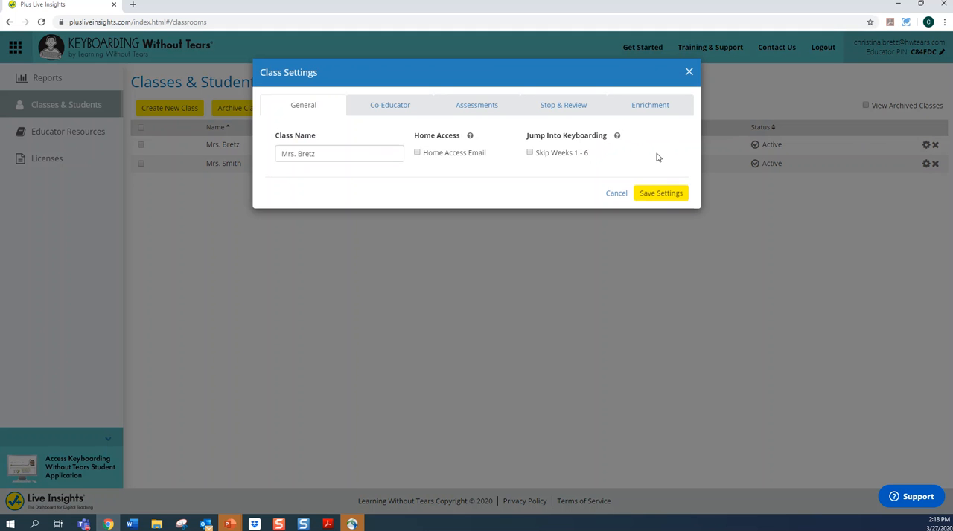
mouse_move(657, 157)
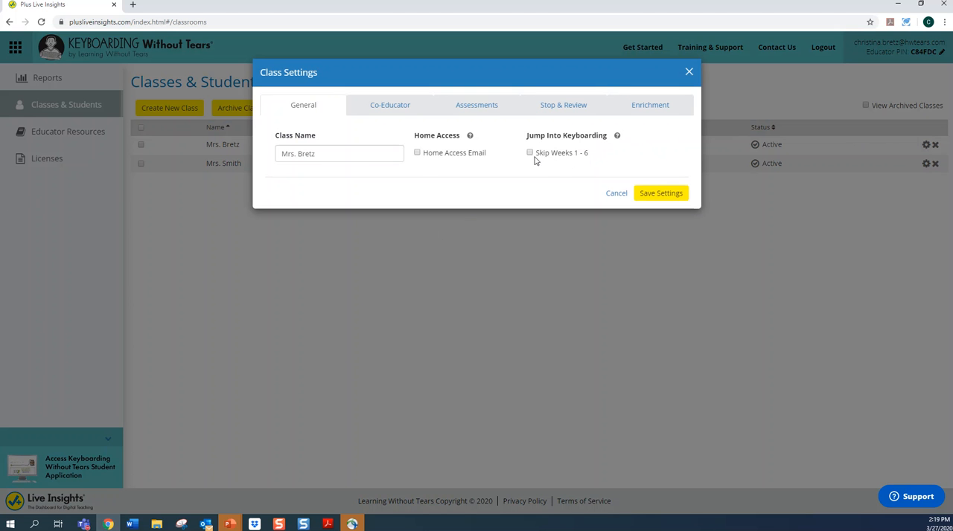
mouse_move(533, 156)
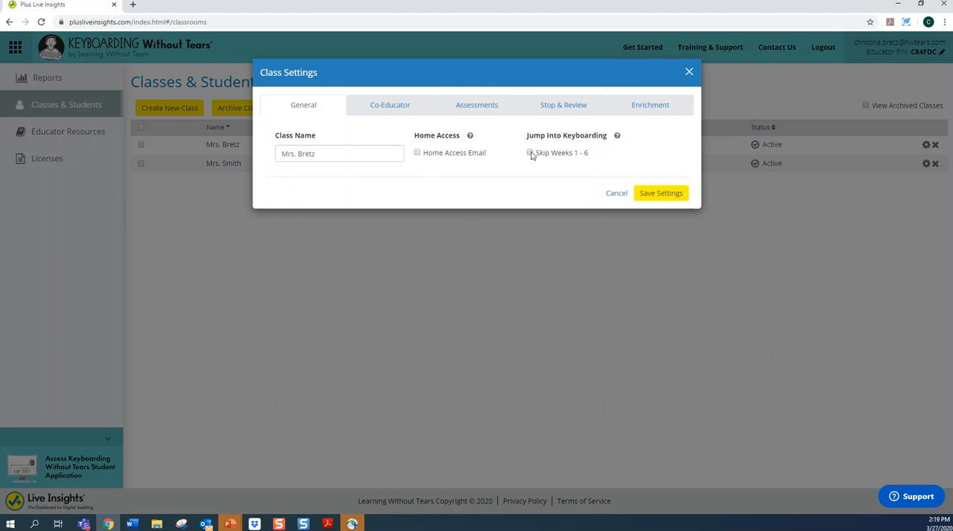
left_click(530, 153)
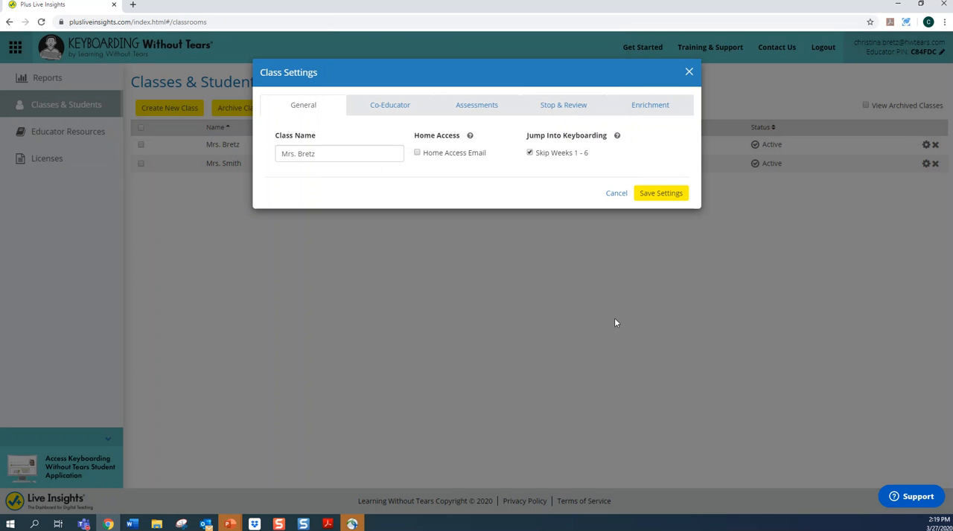
mouse_move(581, 161)
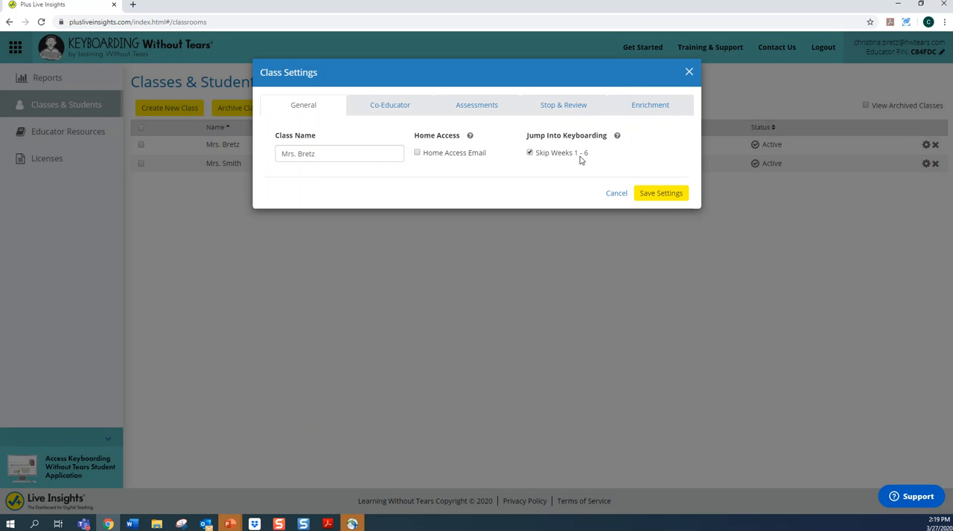
left_click(529, 153)
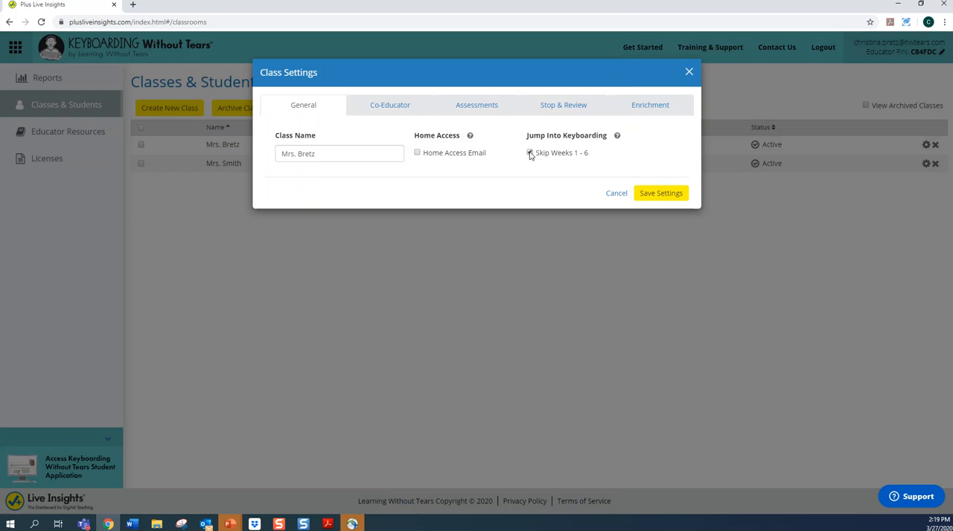
left_click(529, 153)
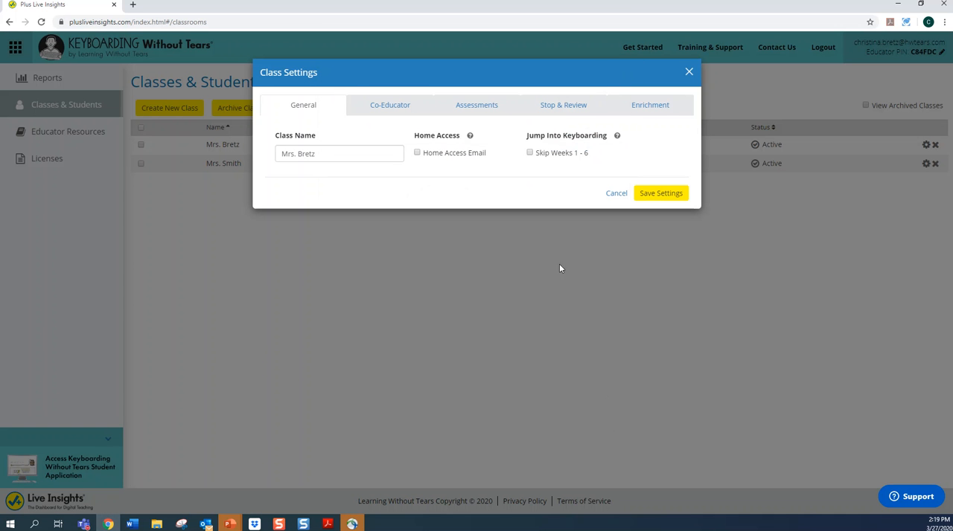
mouse_move(683, 193)
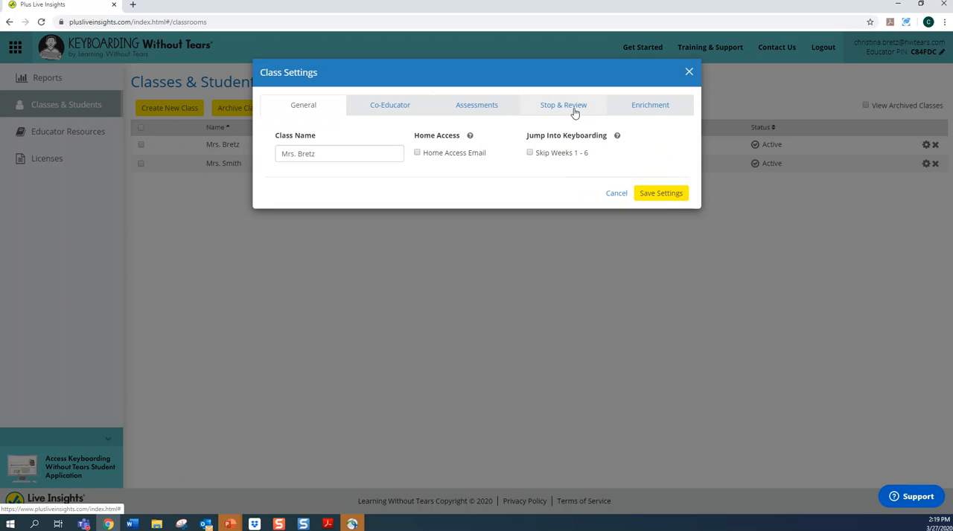
mouse_move(563, 112)
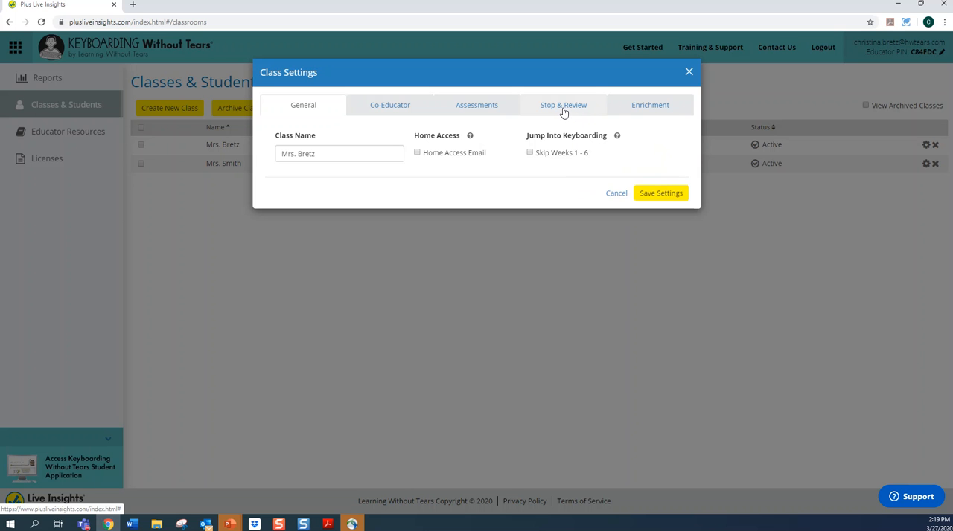
Step: On Stop & Review, slide the current week through 11, 14, 12, then back to 36
left_click(564, 105)
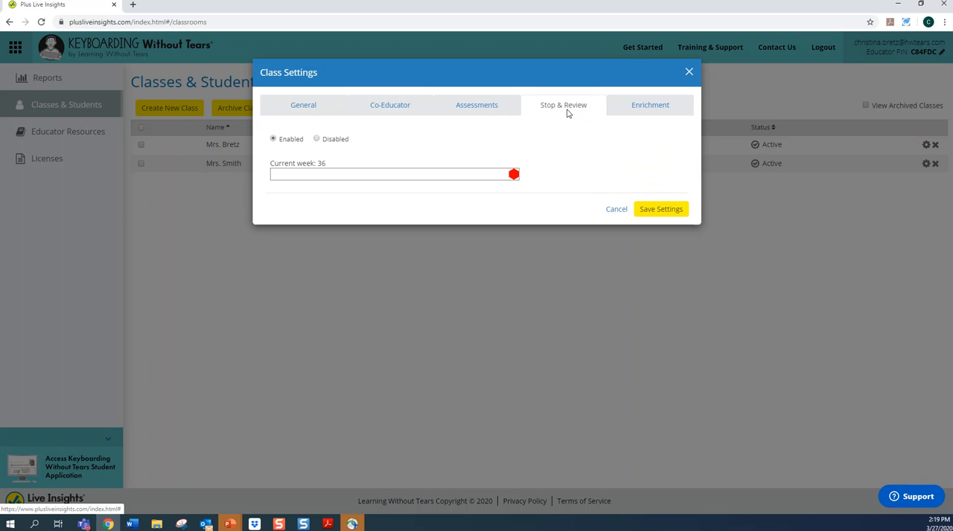
mouse_move(371, 159)
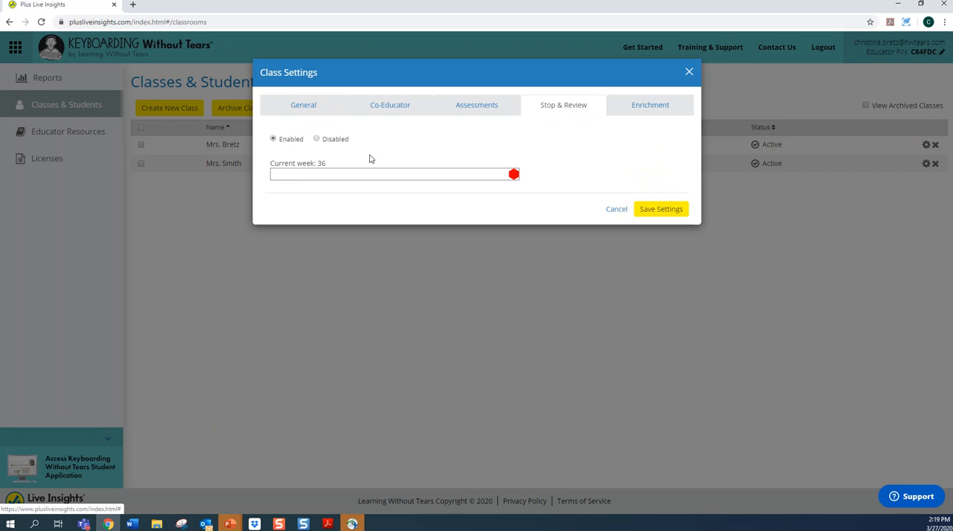
mouse_move(290, 145)
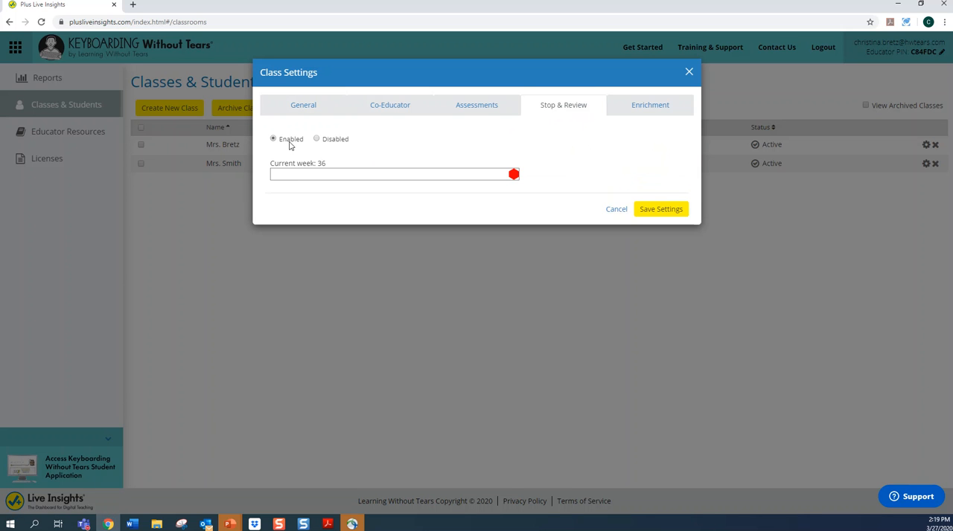
mouse_move(339, 152)
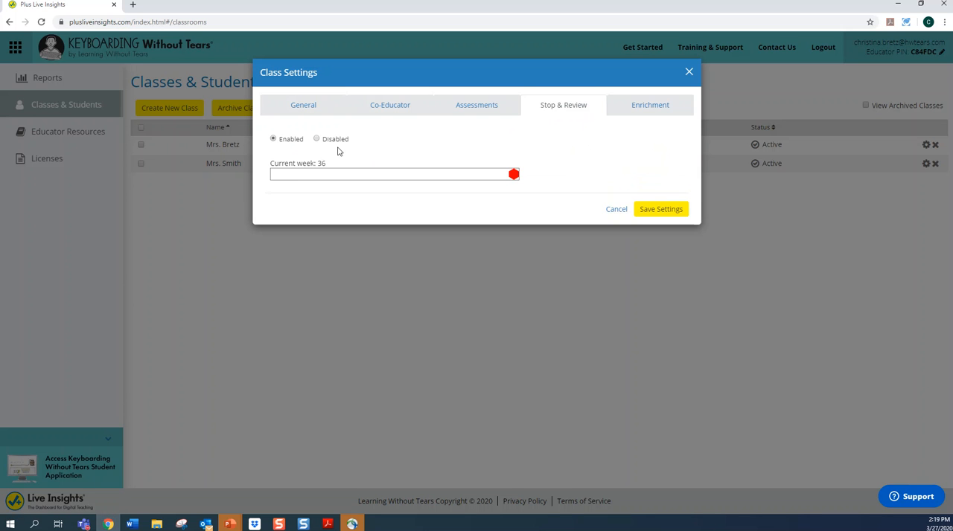
mouse_move(484, 168)
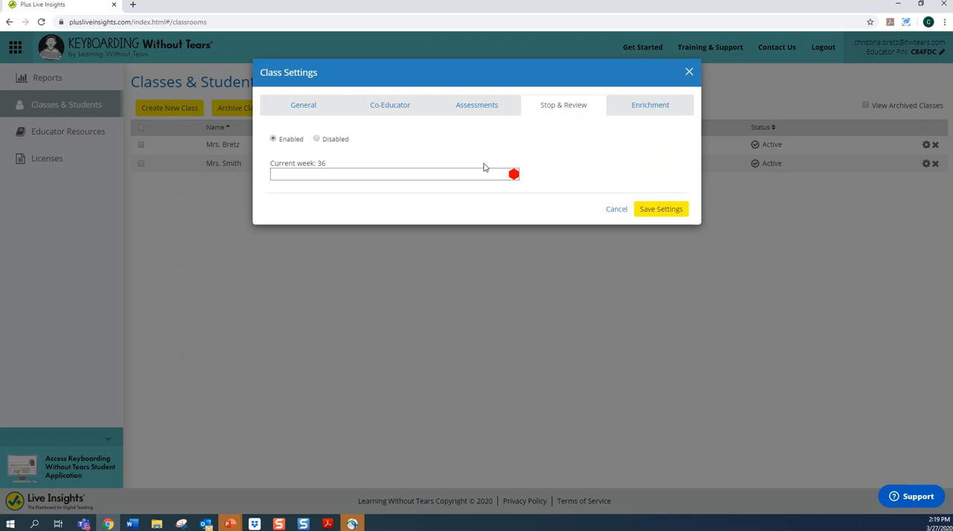
mouse_move(507, 181)
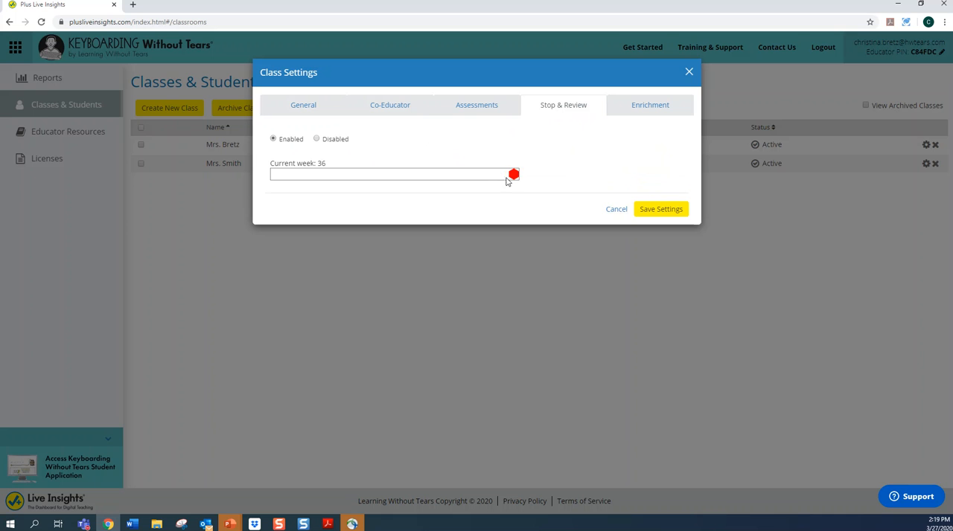
left_click_drag(514, 174, 343, 174)
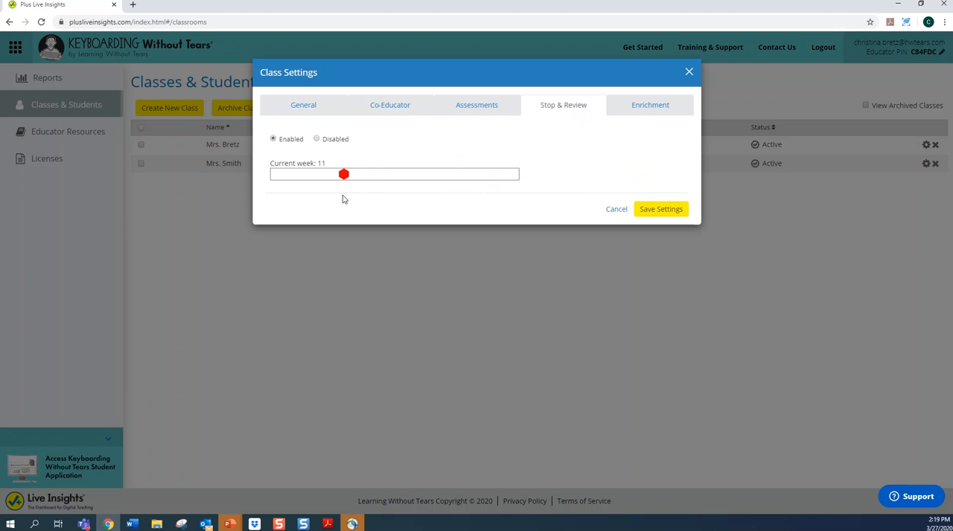
left_click_drag(343, 174, 364, 174)
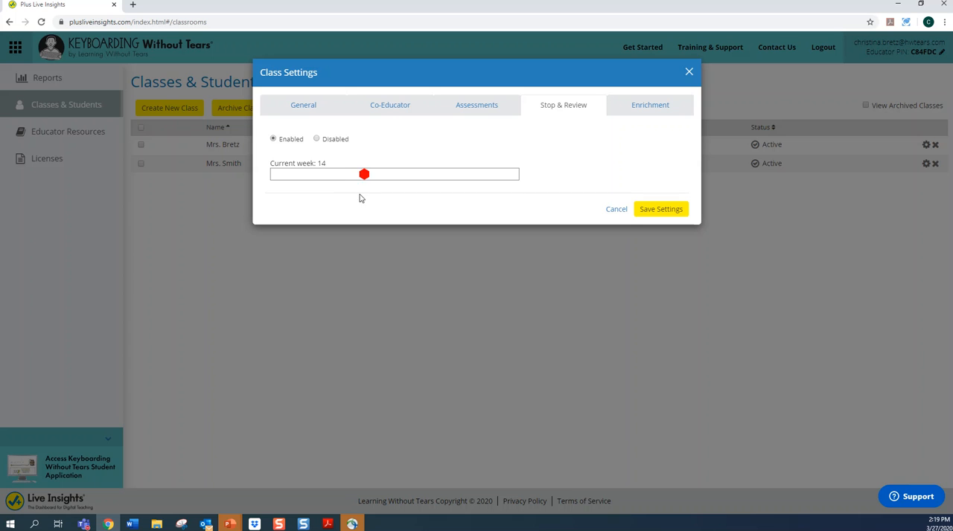
left_click_drag(364, 174, 350, 174)
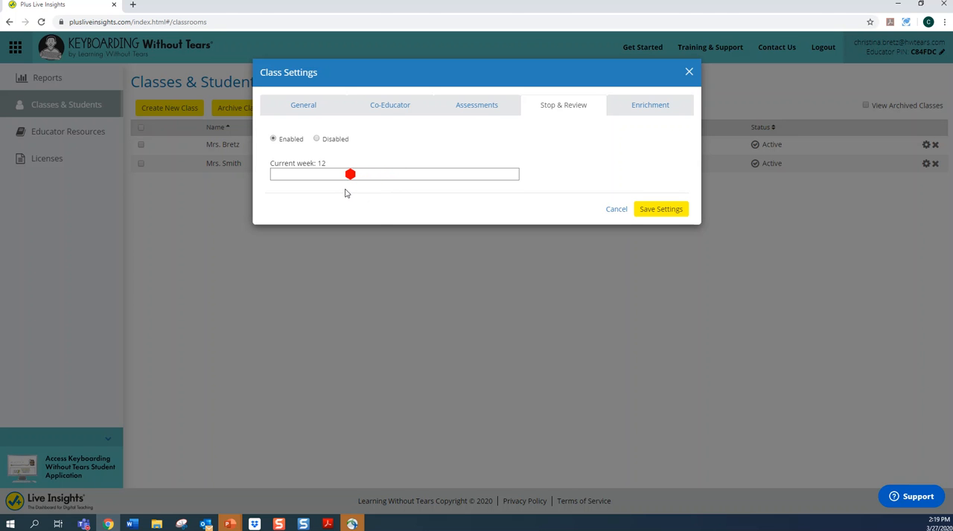
mouse_move(377, 215)
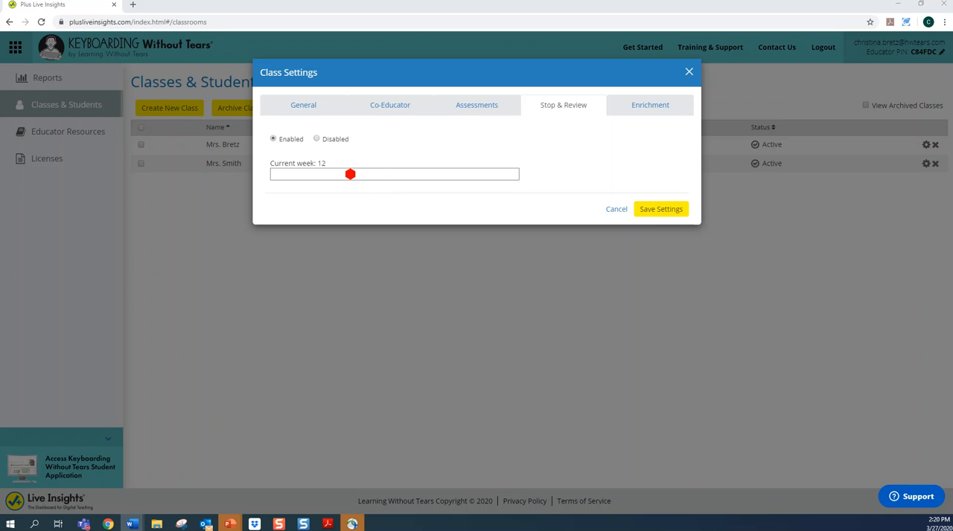
mouse_move(385, 195)
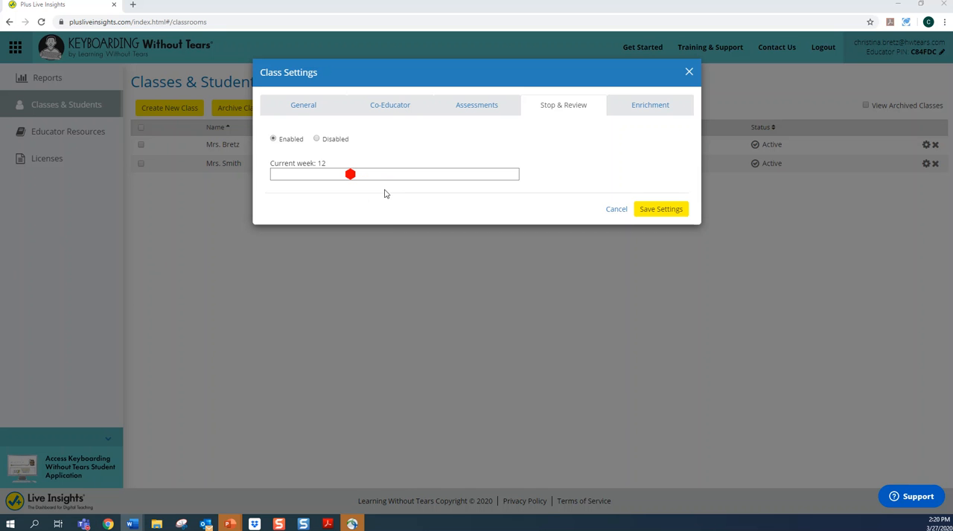
left_click_drag(350, 174, 500, 174)
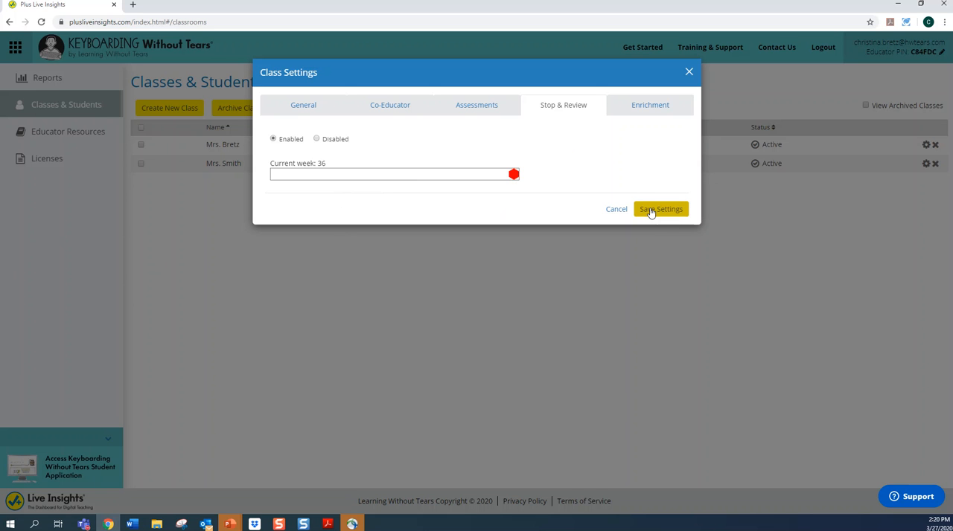
mouse_move(657, 119)
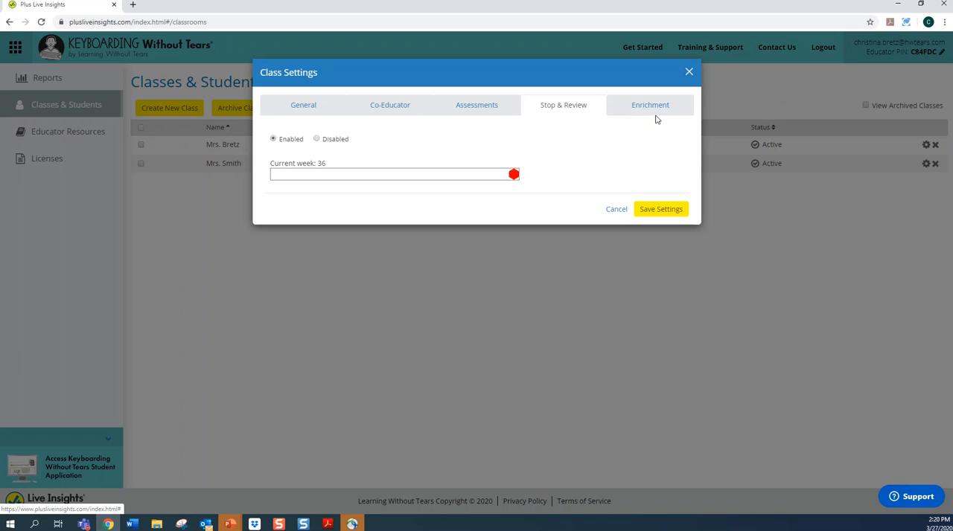
Step: Enable Teacher Custom Creation under Enrichment, then cancel out of class settings
left_click(649, 105)
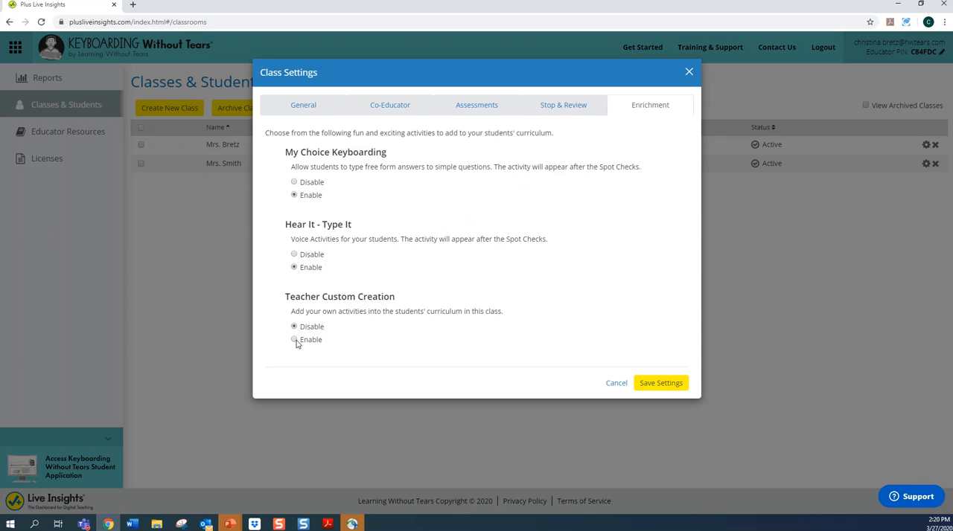
left_click(294, 339)
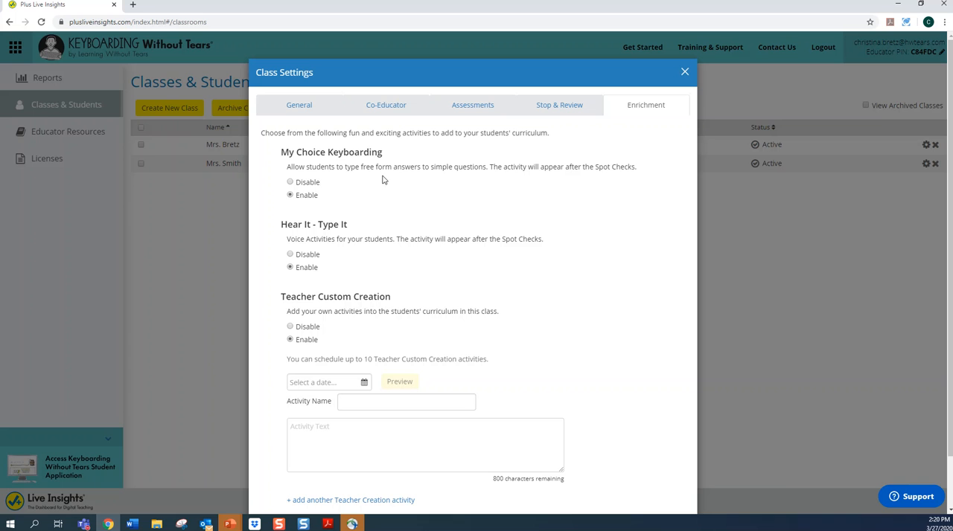
mouse_move(387, 185)
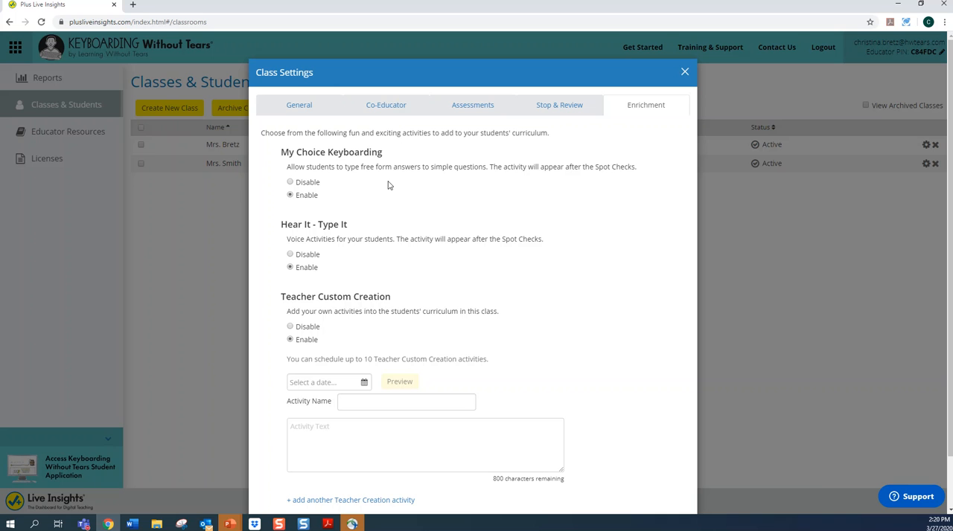
mouse_move(383, 256)
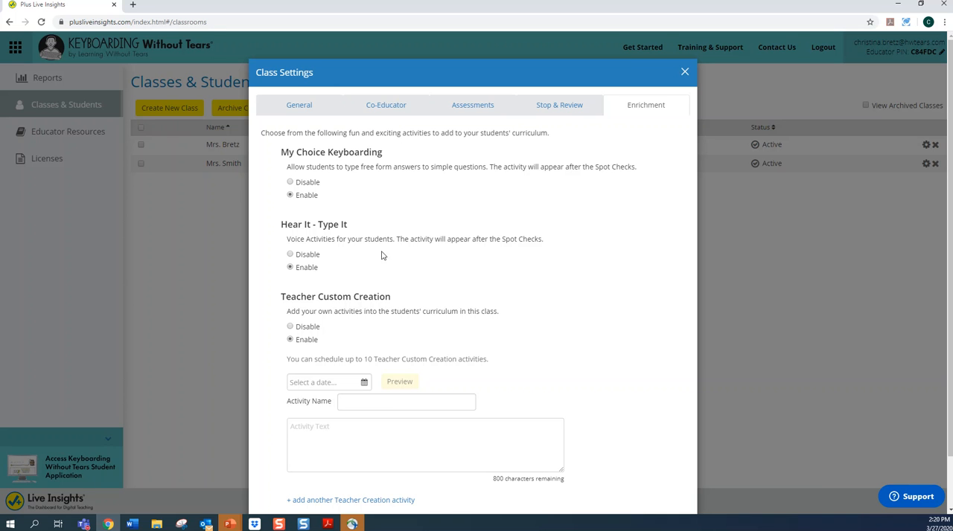
mouse_move(323, 278)
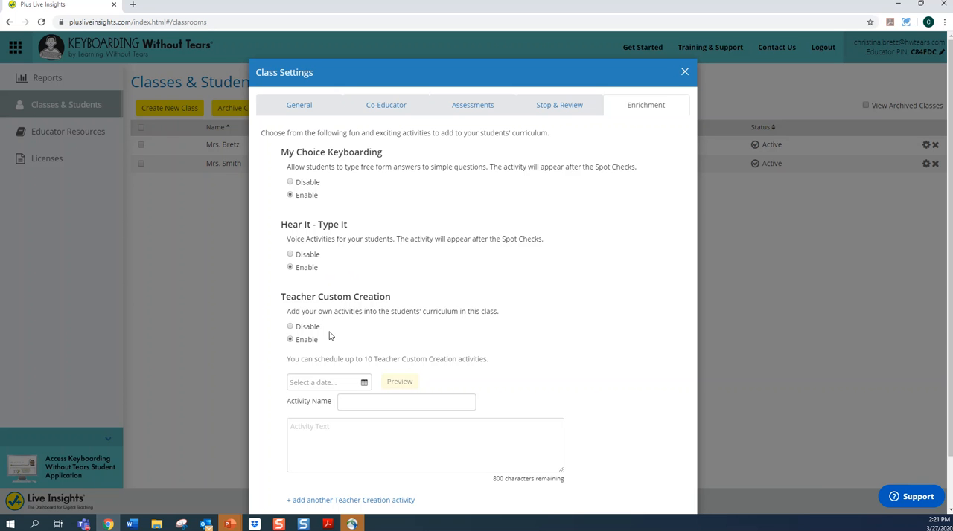
mouse_move(348, 329)
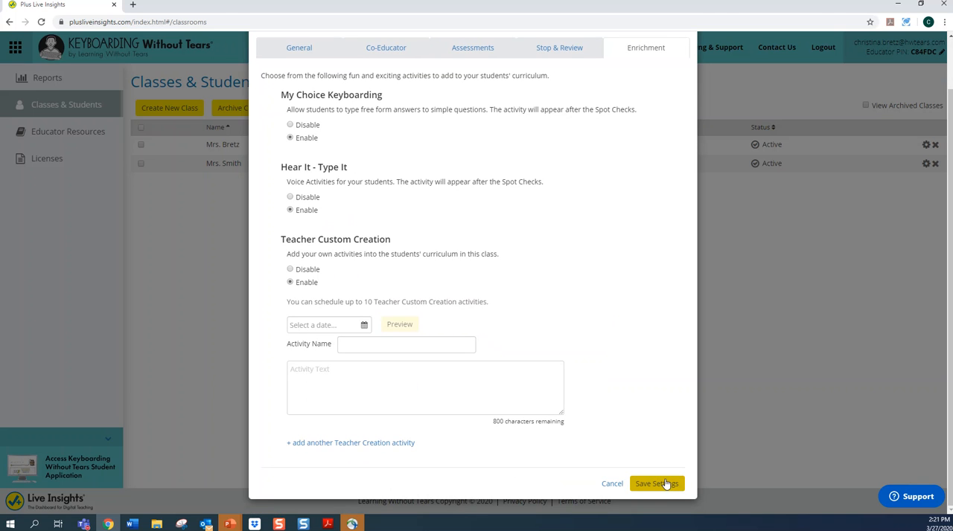
mouse_move(612, 484)
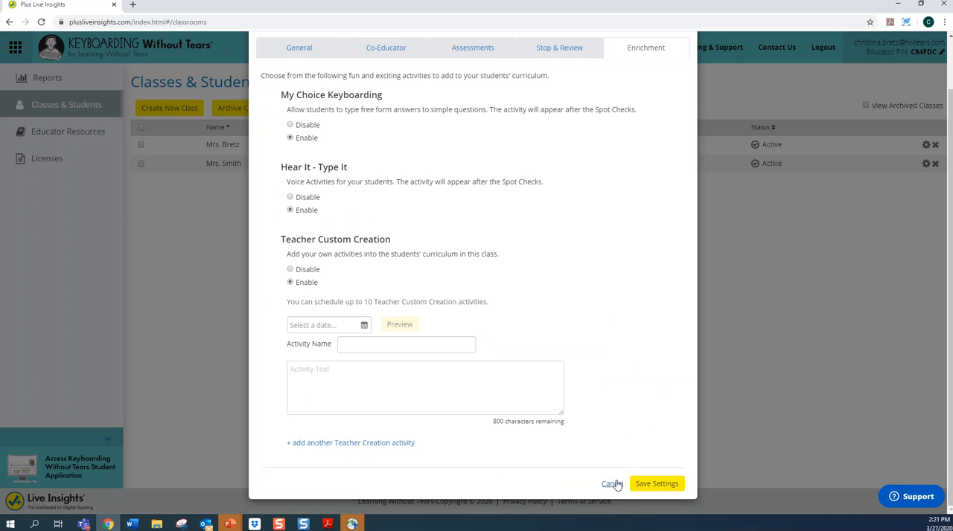
left_click(611, 484)
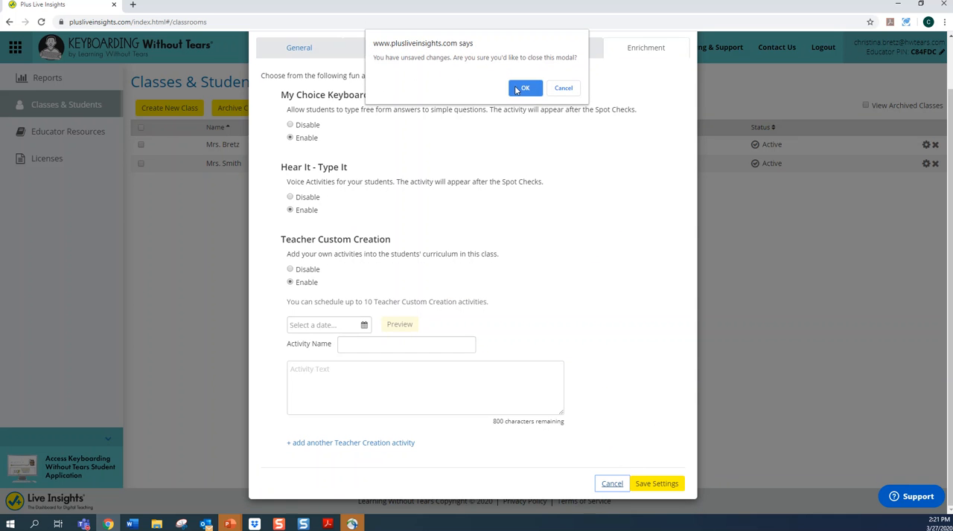
Step: Confirm discarding unsaved changes and go to Educator Resources
left_click(525, 88)
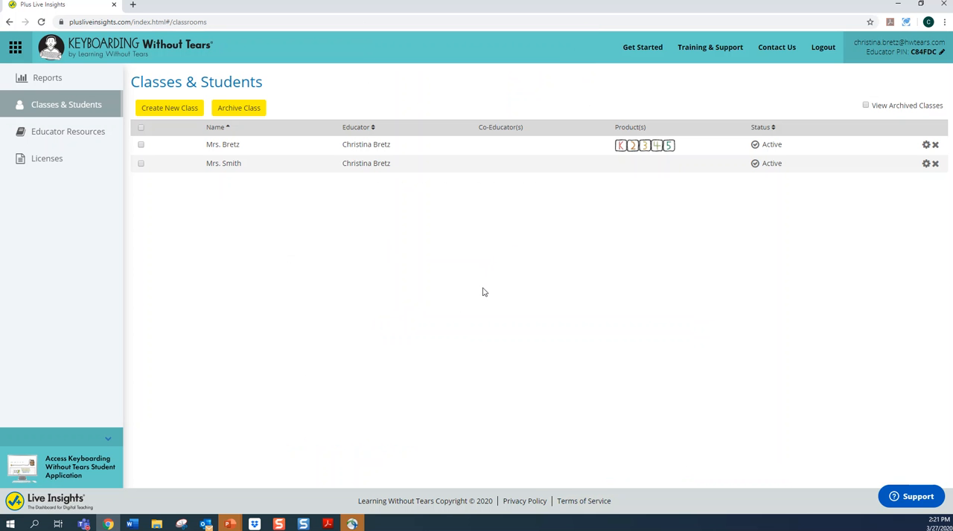
mouse_move(68, 131)
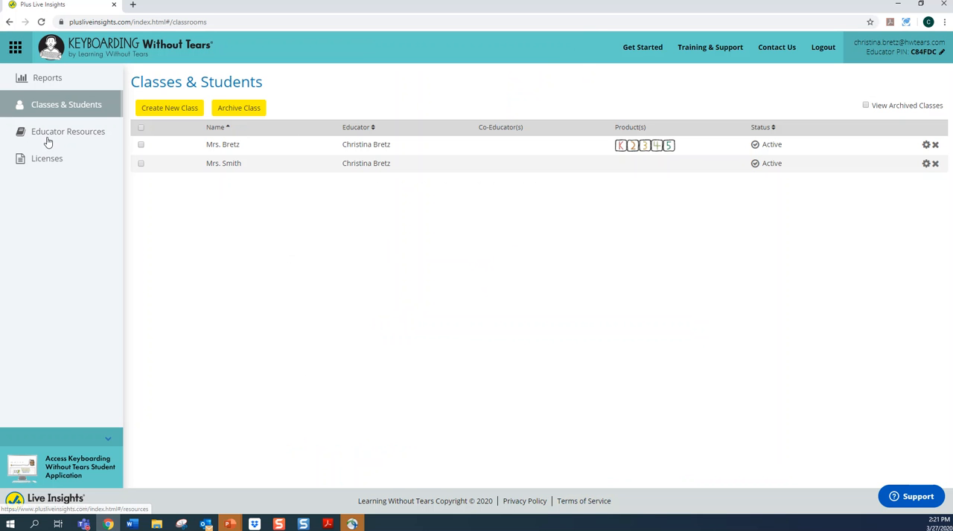
left_click(68, 131)
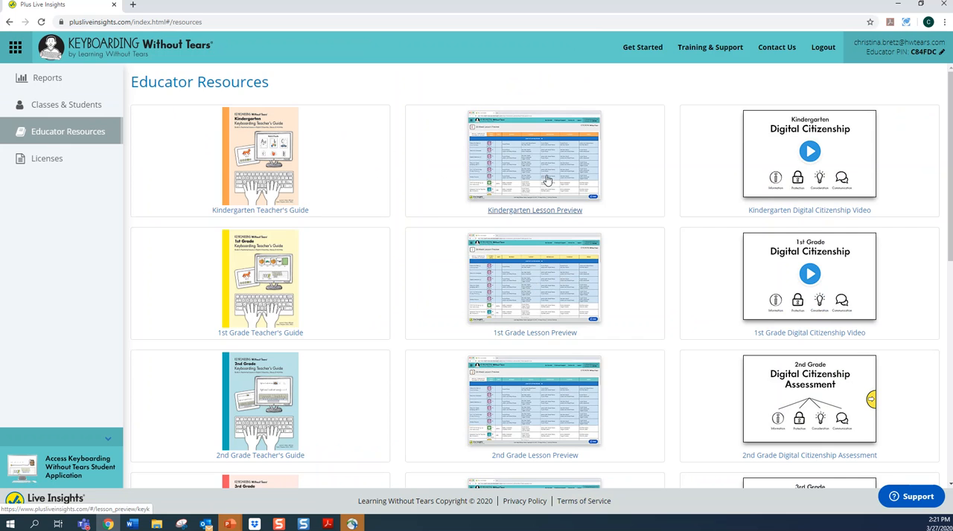
left_click(534, 154)
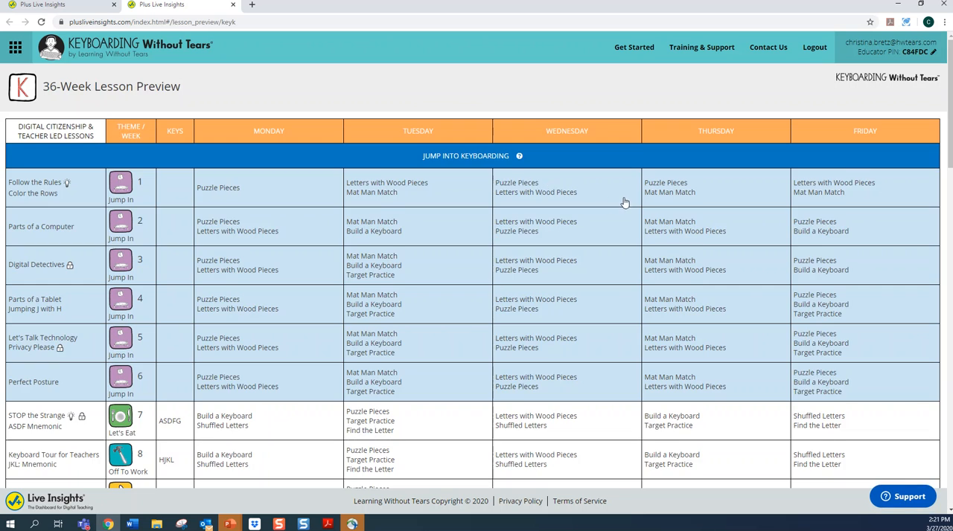
scroll("down", 3)
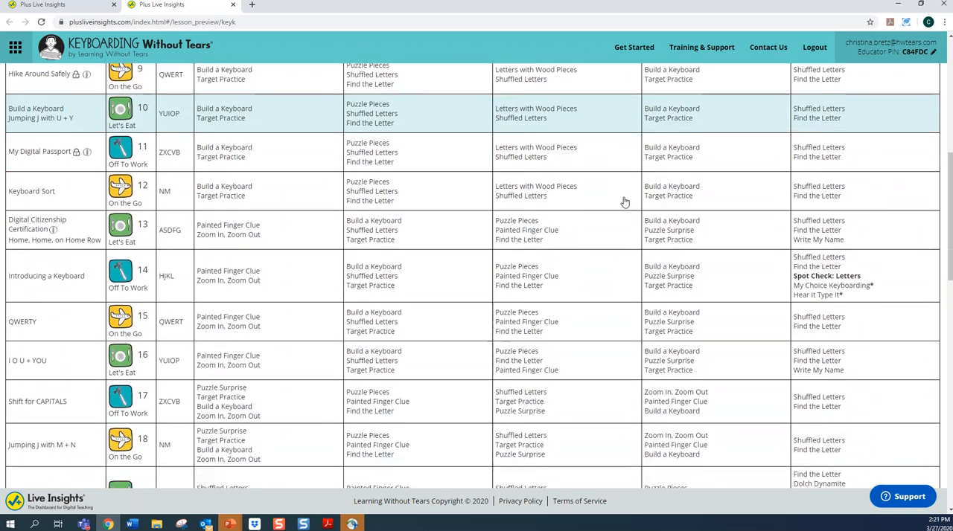
scroll("down", 3)
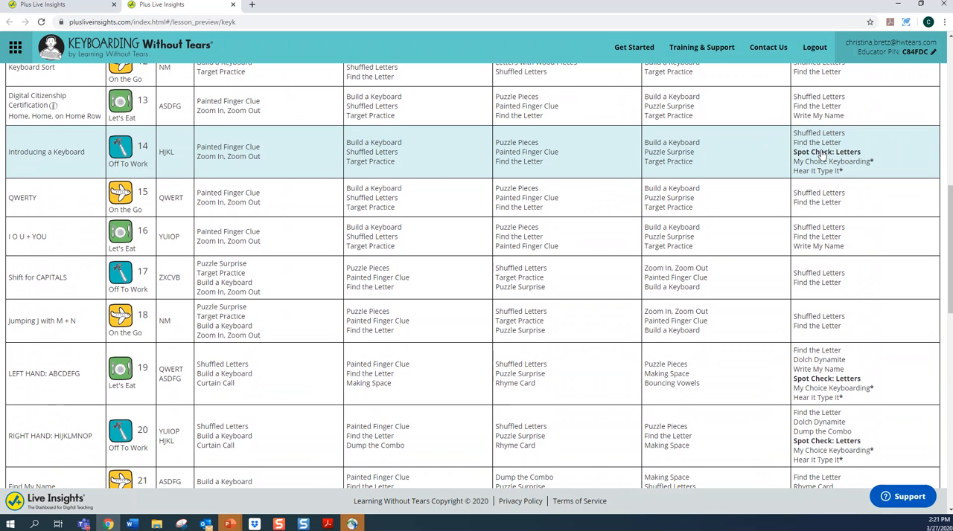
mouse_move(825, 160)
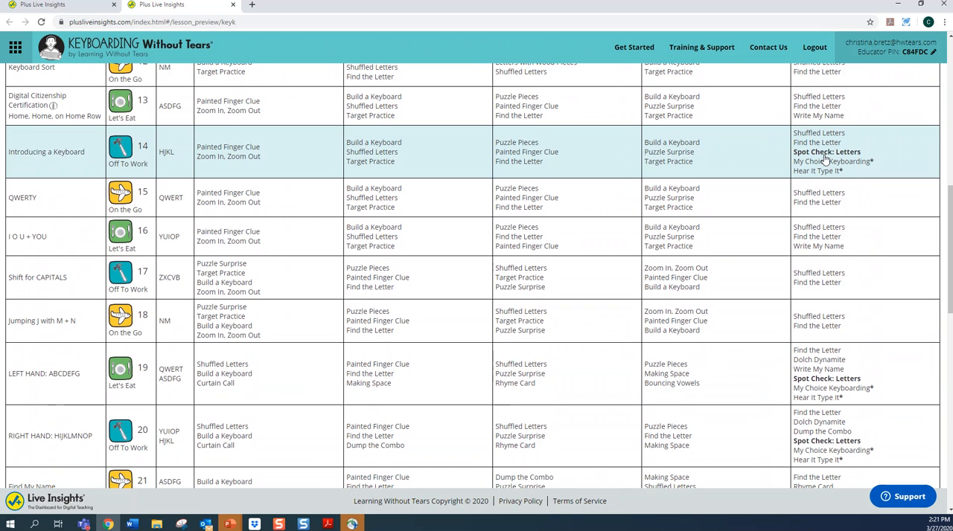
mouse_move(821, 166)
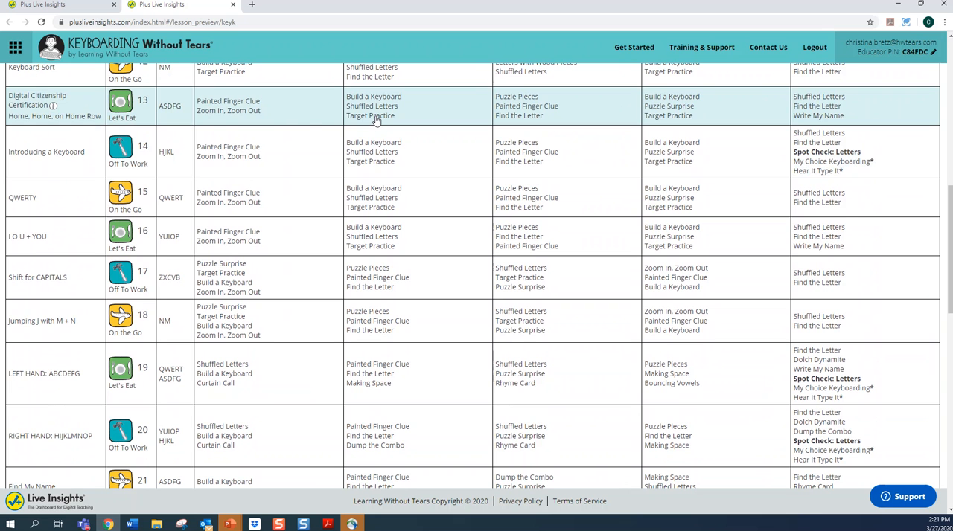
mouse_move(700, 269)
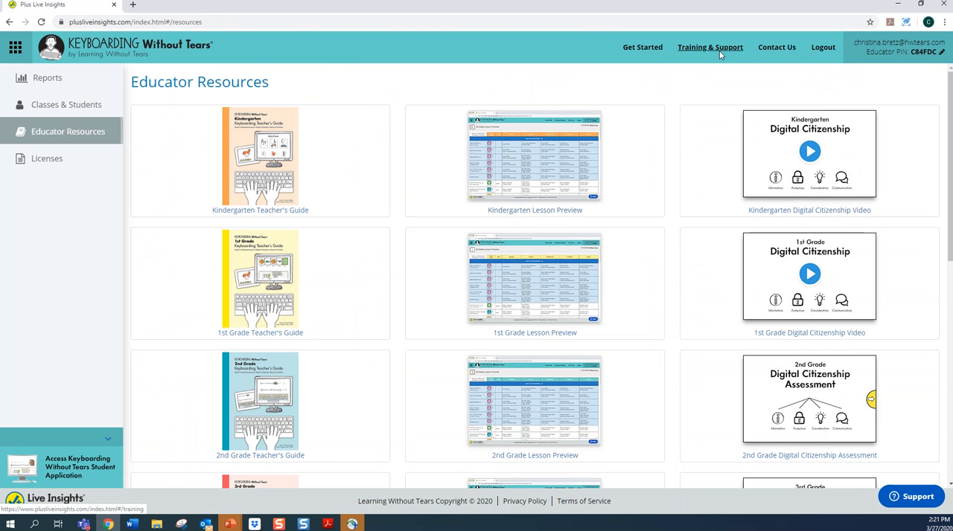
left_click(709, 47)
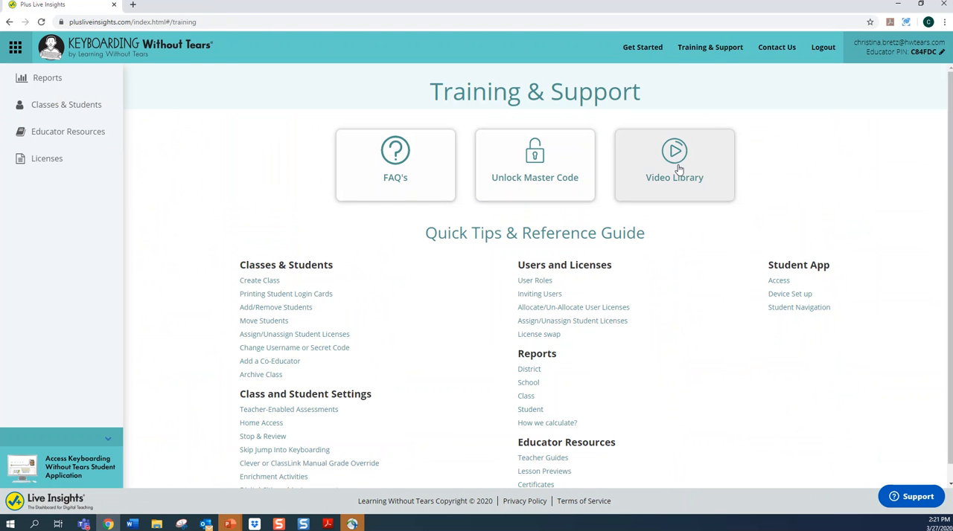
left_click(673, 164)
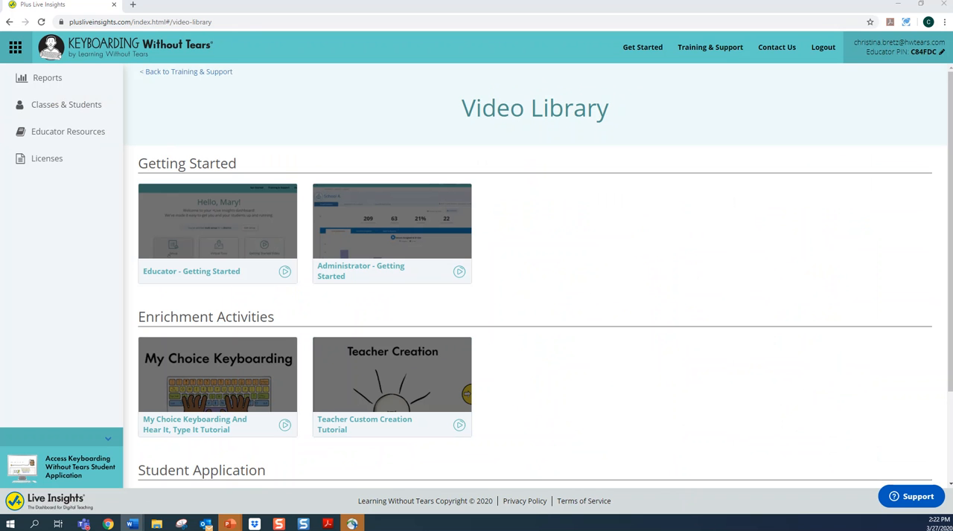
mouse_move(72, 147)
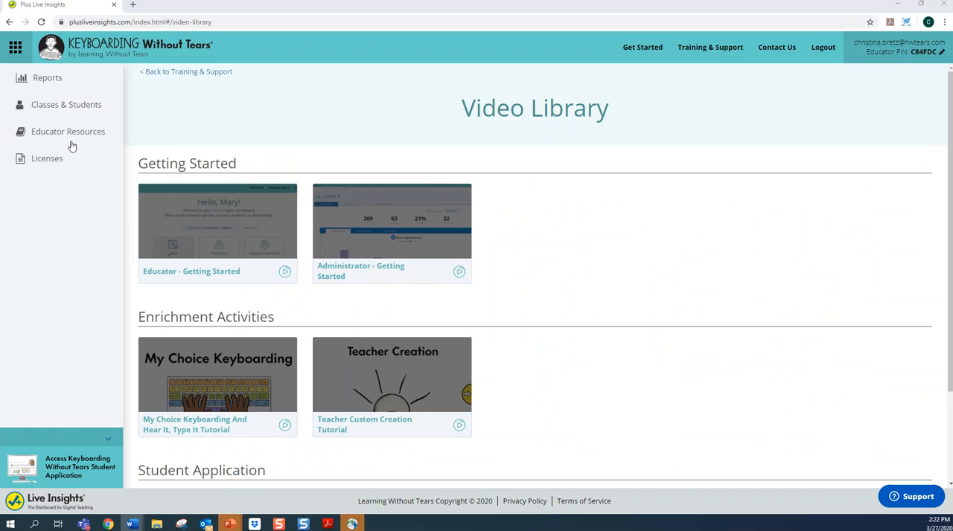
left_click(68, 131)
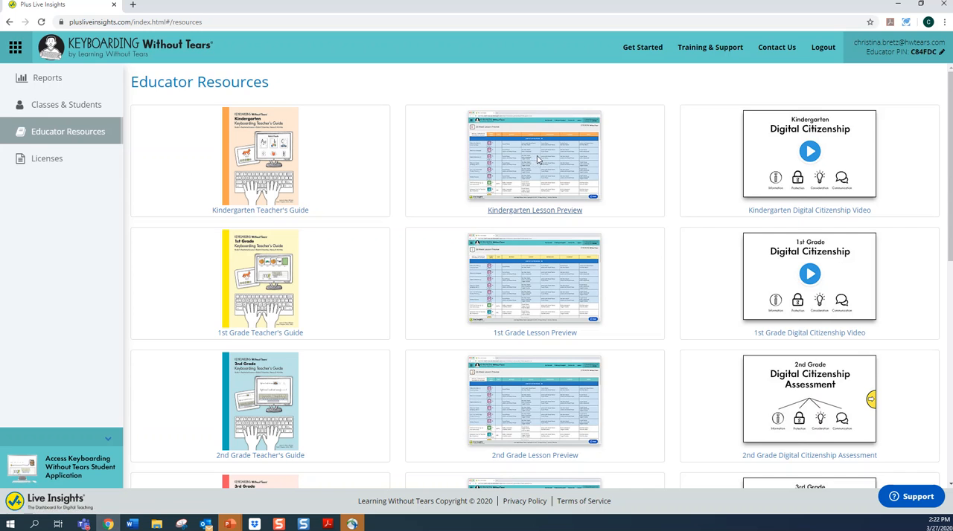
Step: Open the Kindergarten Lesson Preview again
left_click(535, 154)
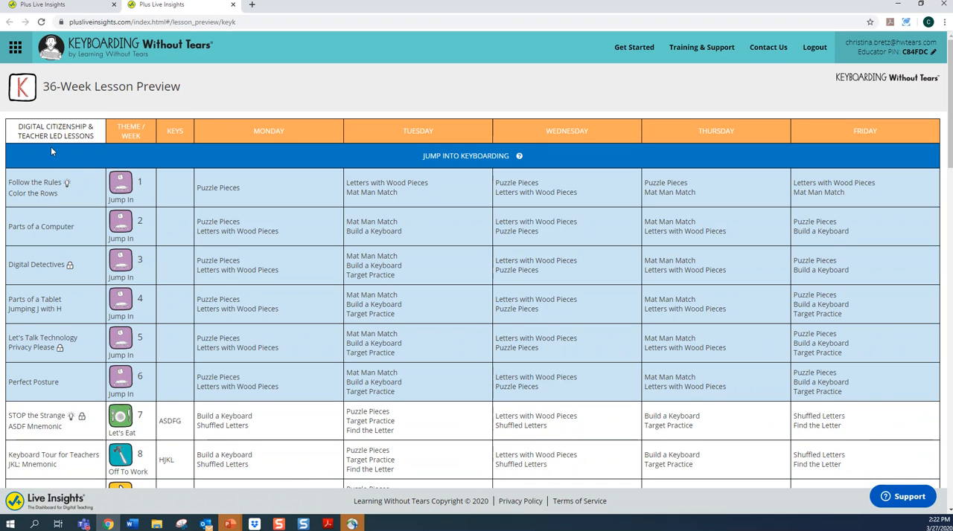
mouse_move(48, 185)
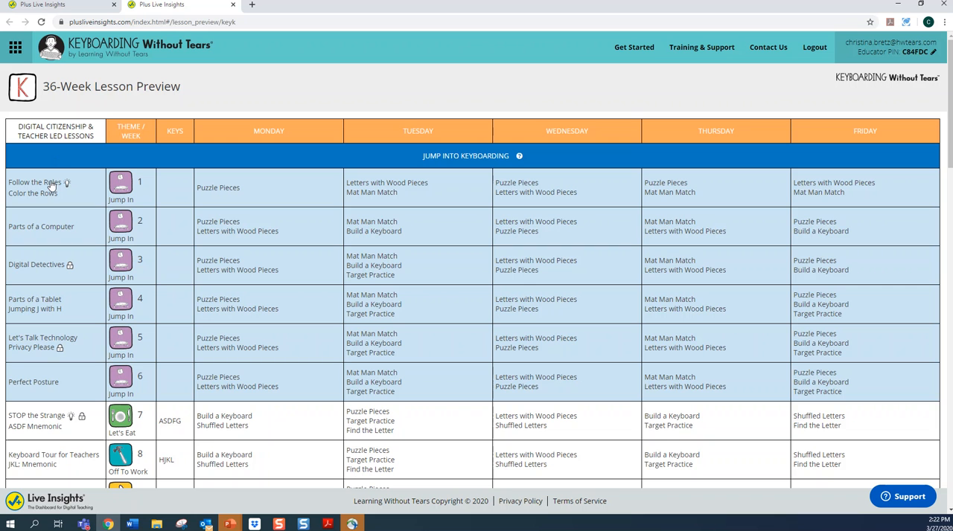
mouse_move(52, 190)
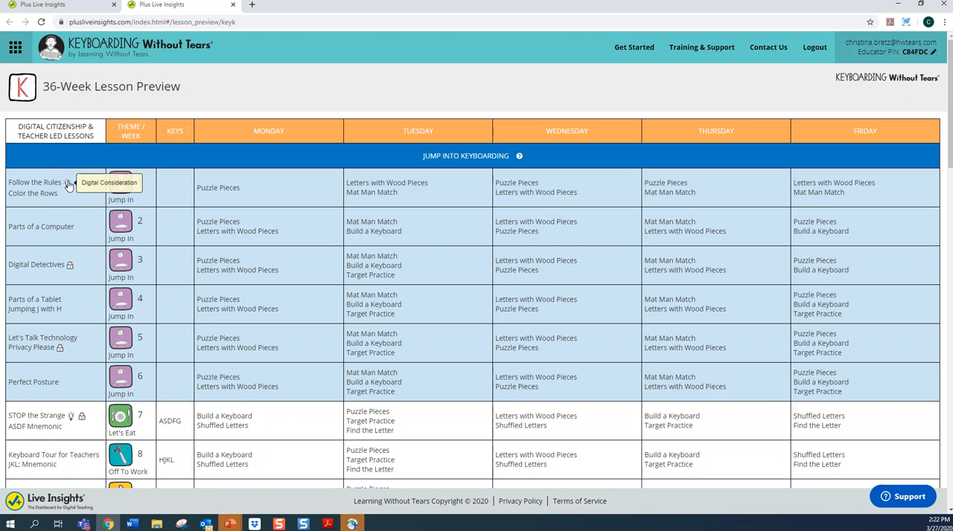
mouse_move(70, 266)
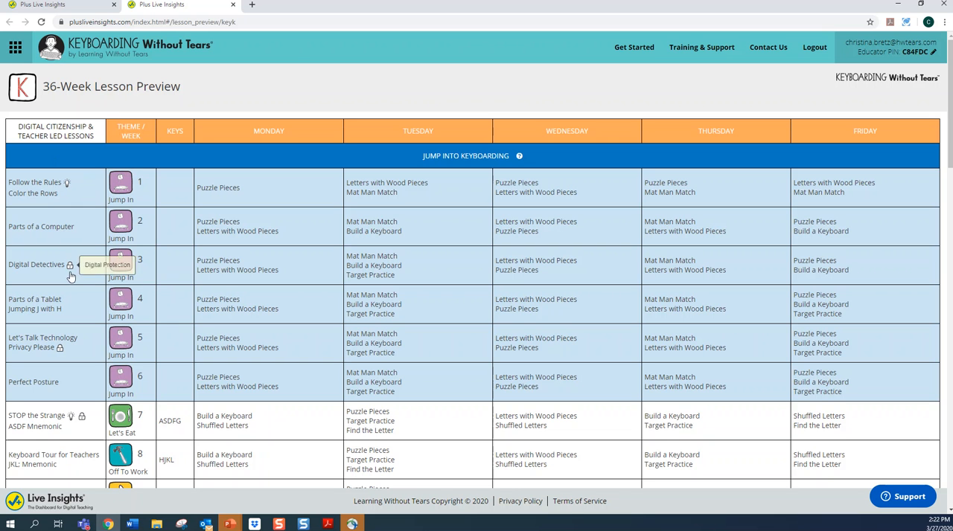
mouse_move(60, 350)
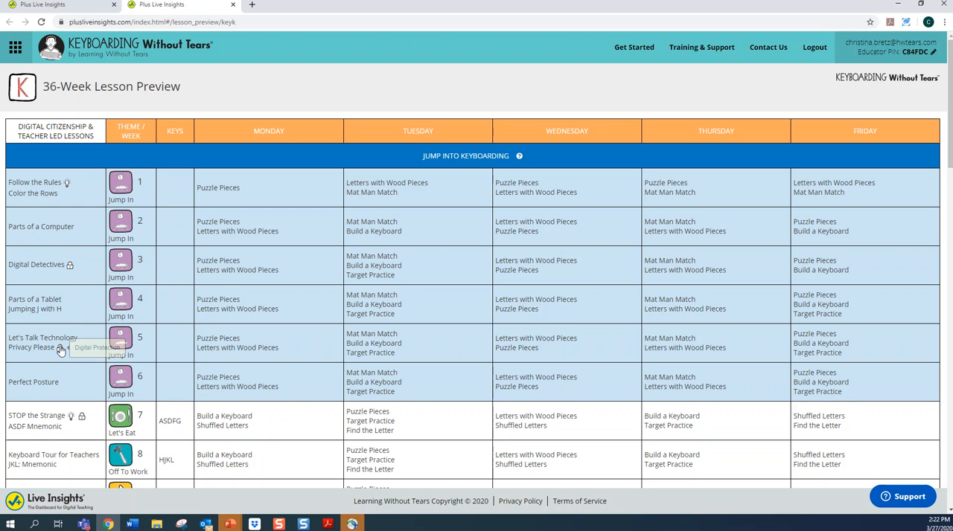
mouse_move(59, 350)
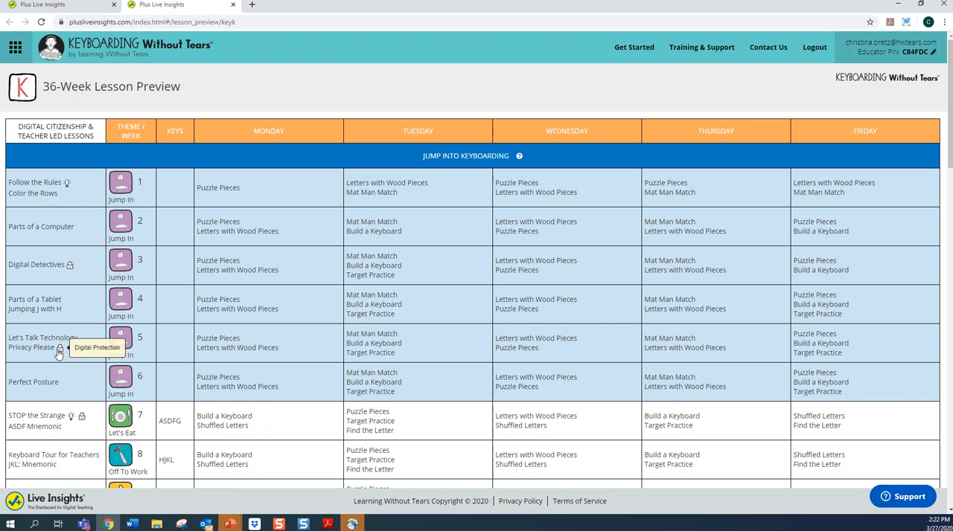
mouse_move(39, 193)
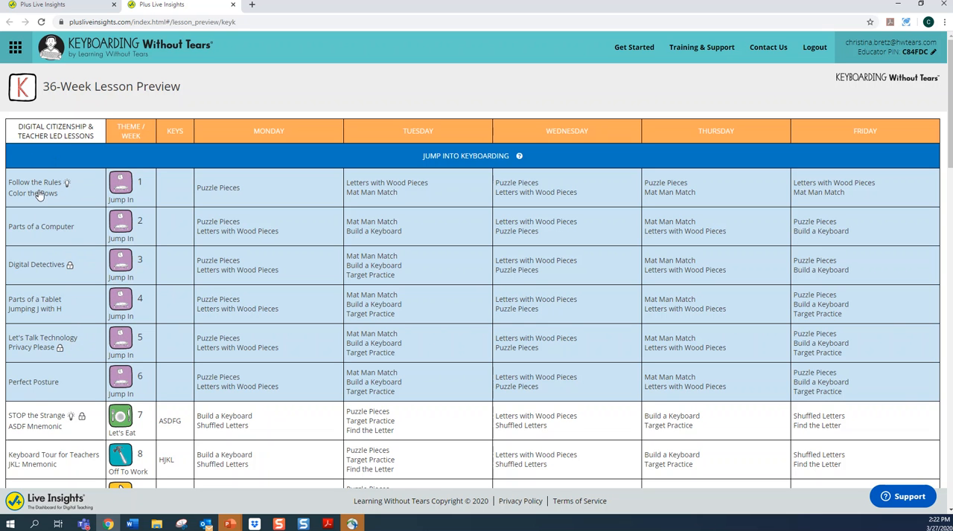
mouse_move(43, 198)
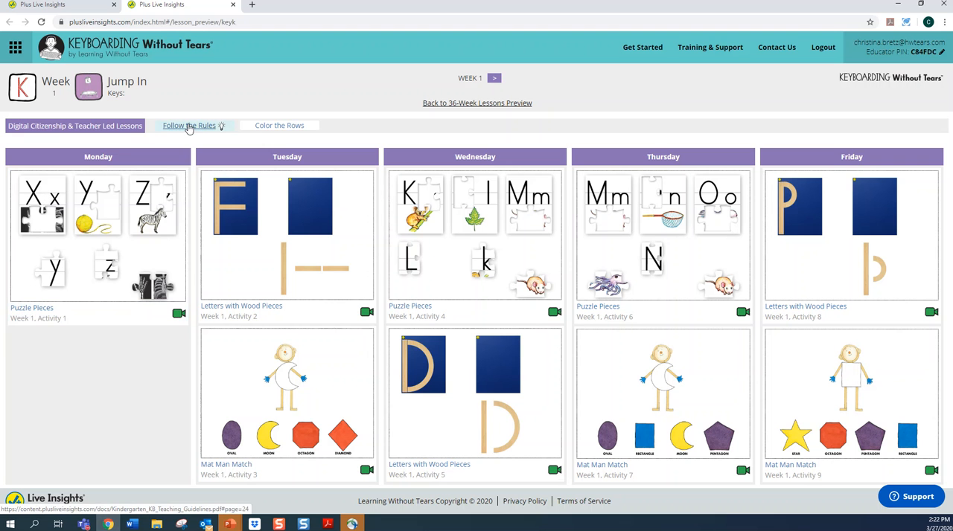
Step: Open the Follow the Rules digital citizenship lesson PDF
left_click(188, 125)
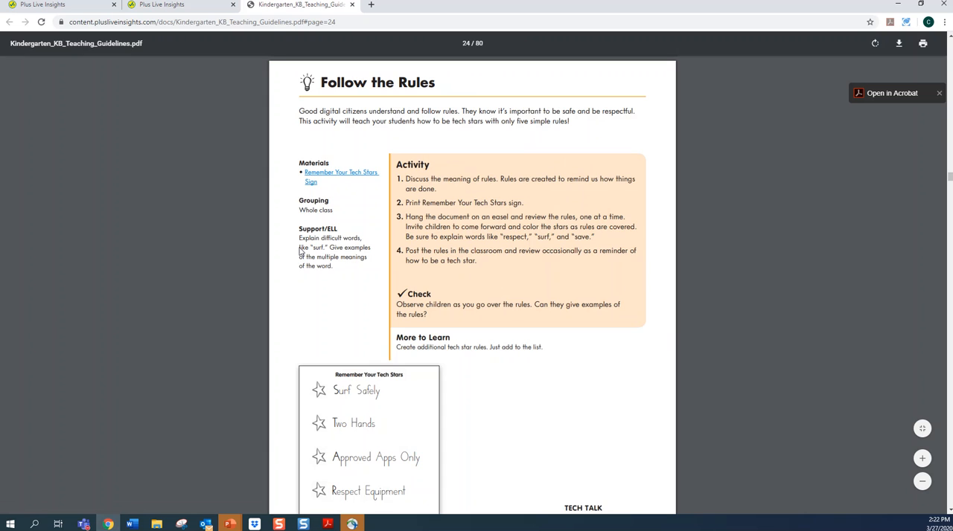